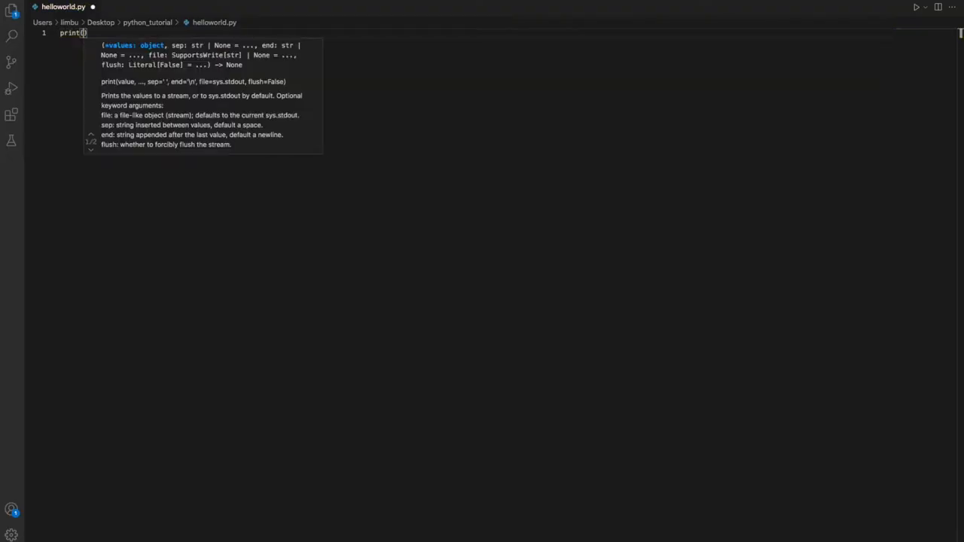
Complete print("Hello World!") in helloworld.py and open the Run and Debug panel
{"action": "type", "text": "\"Hello\""}
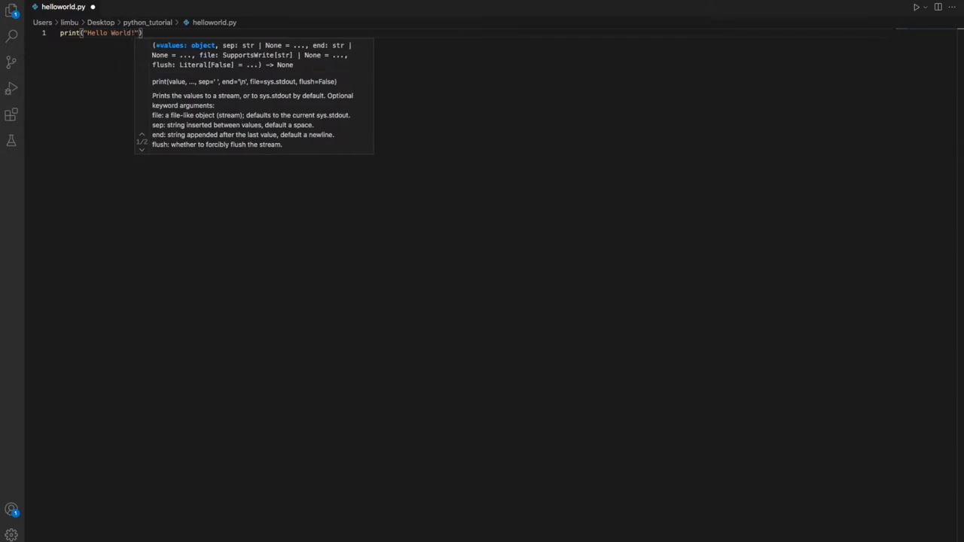
{"action": "left_click", "coordinate": [11, 88]}
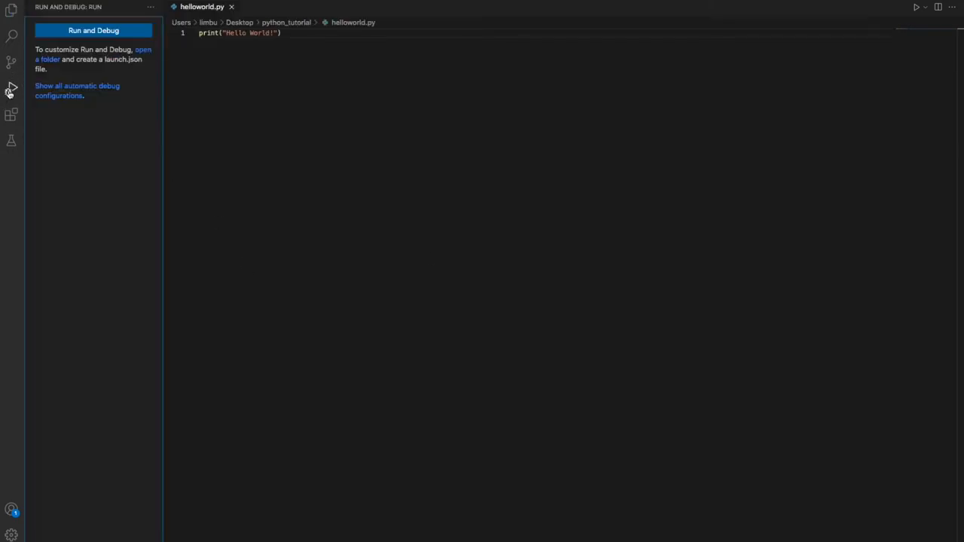